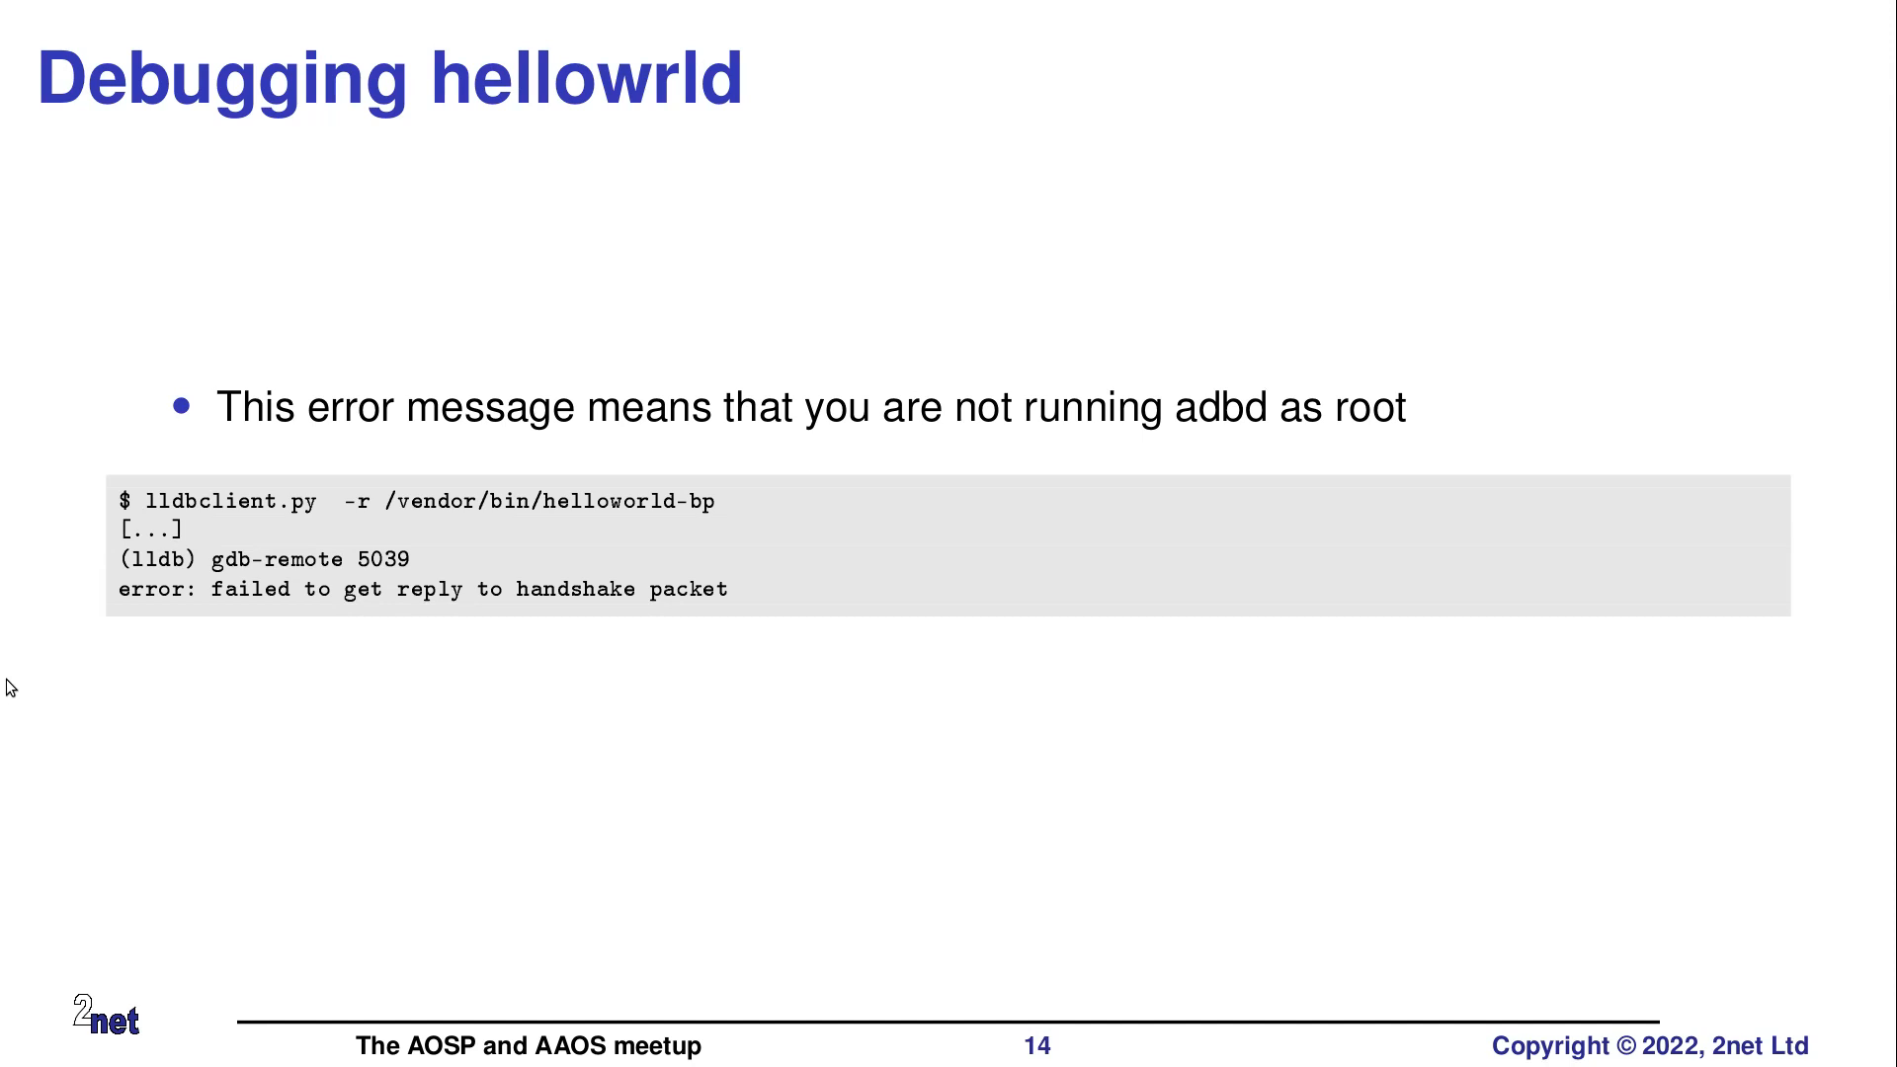
mouse_move(117, 625)
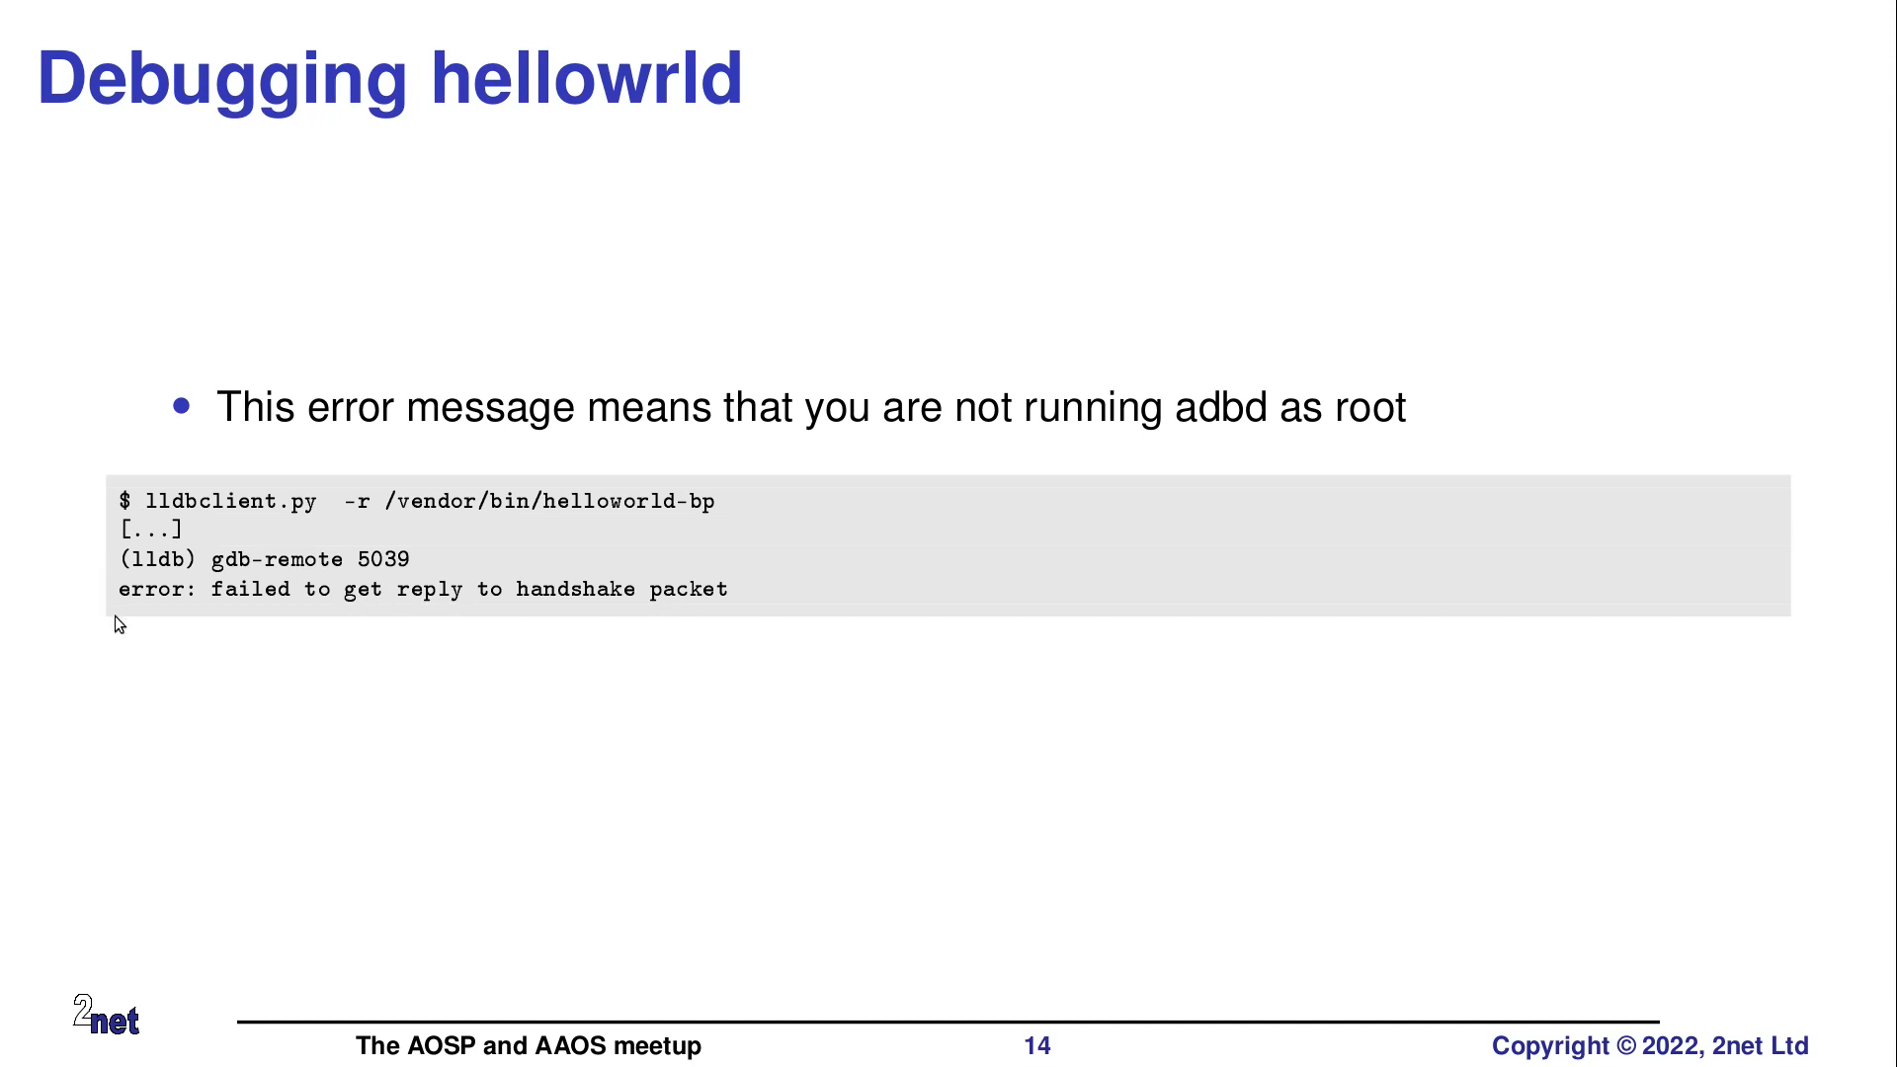
mouse_move(122, 645)
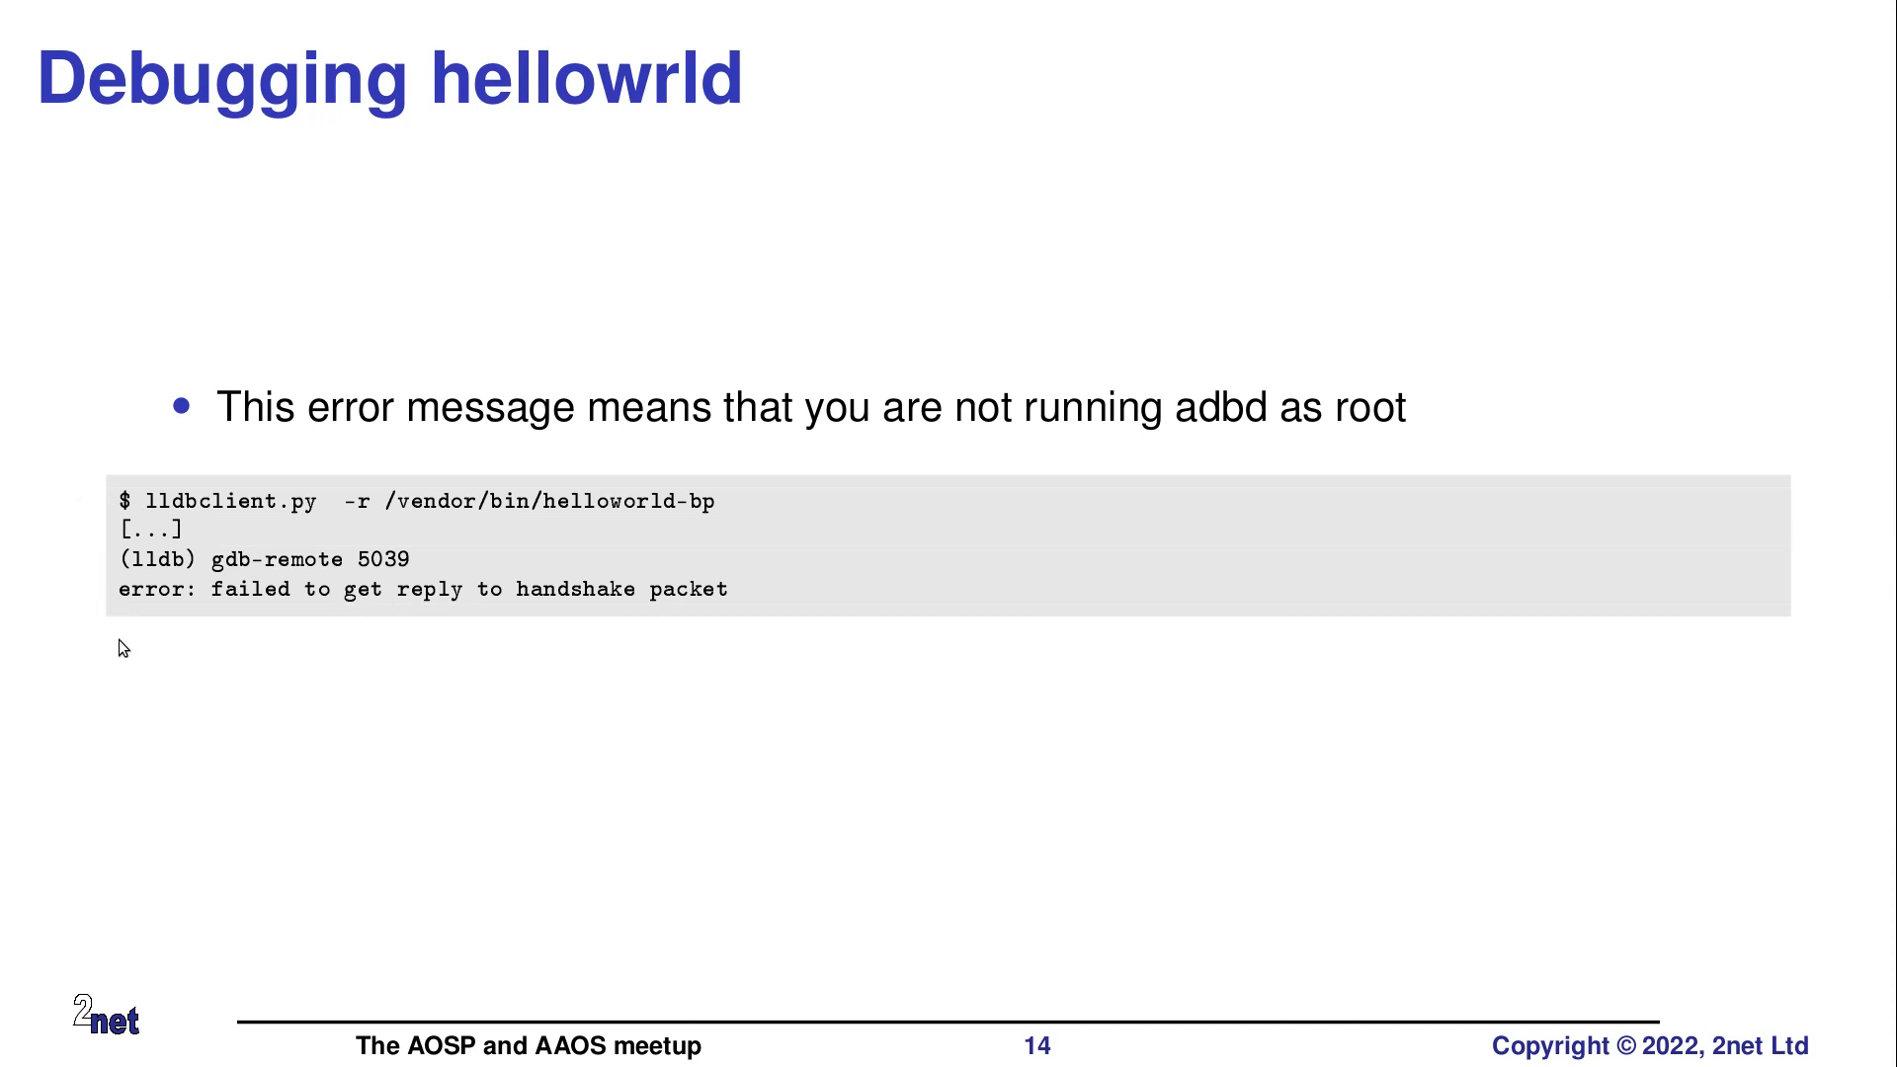
mouse_move(593, 613)
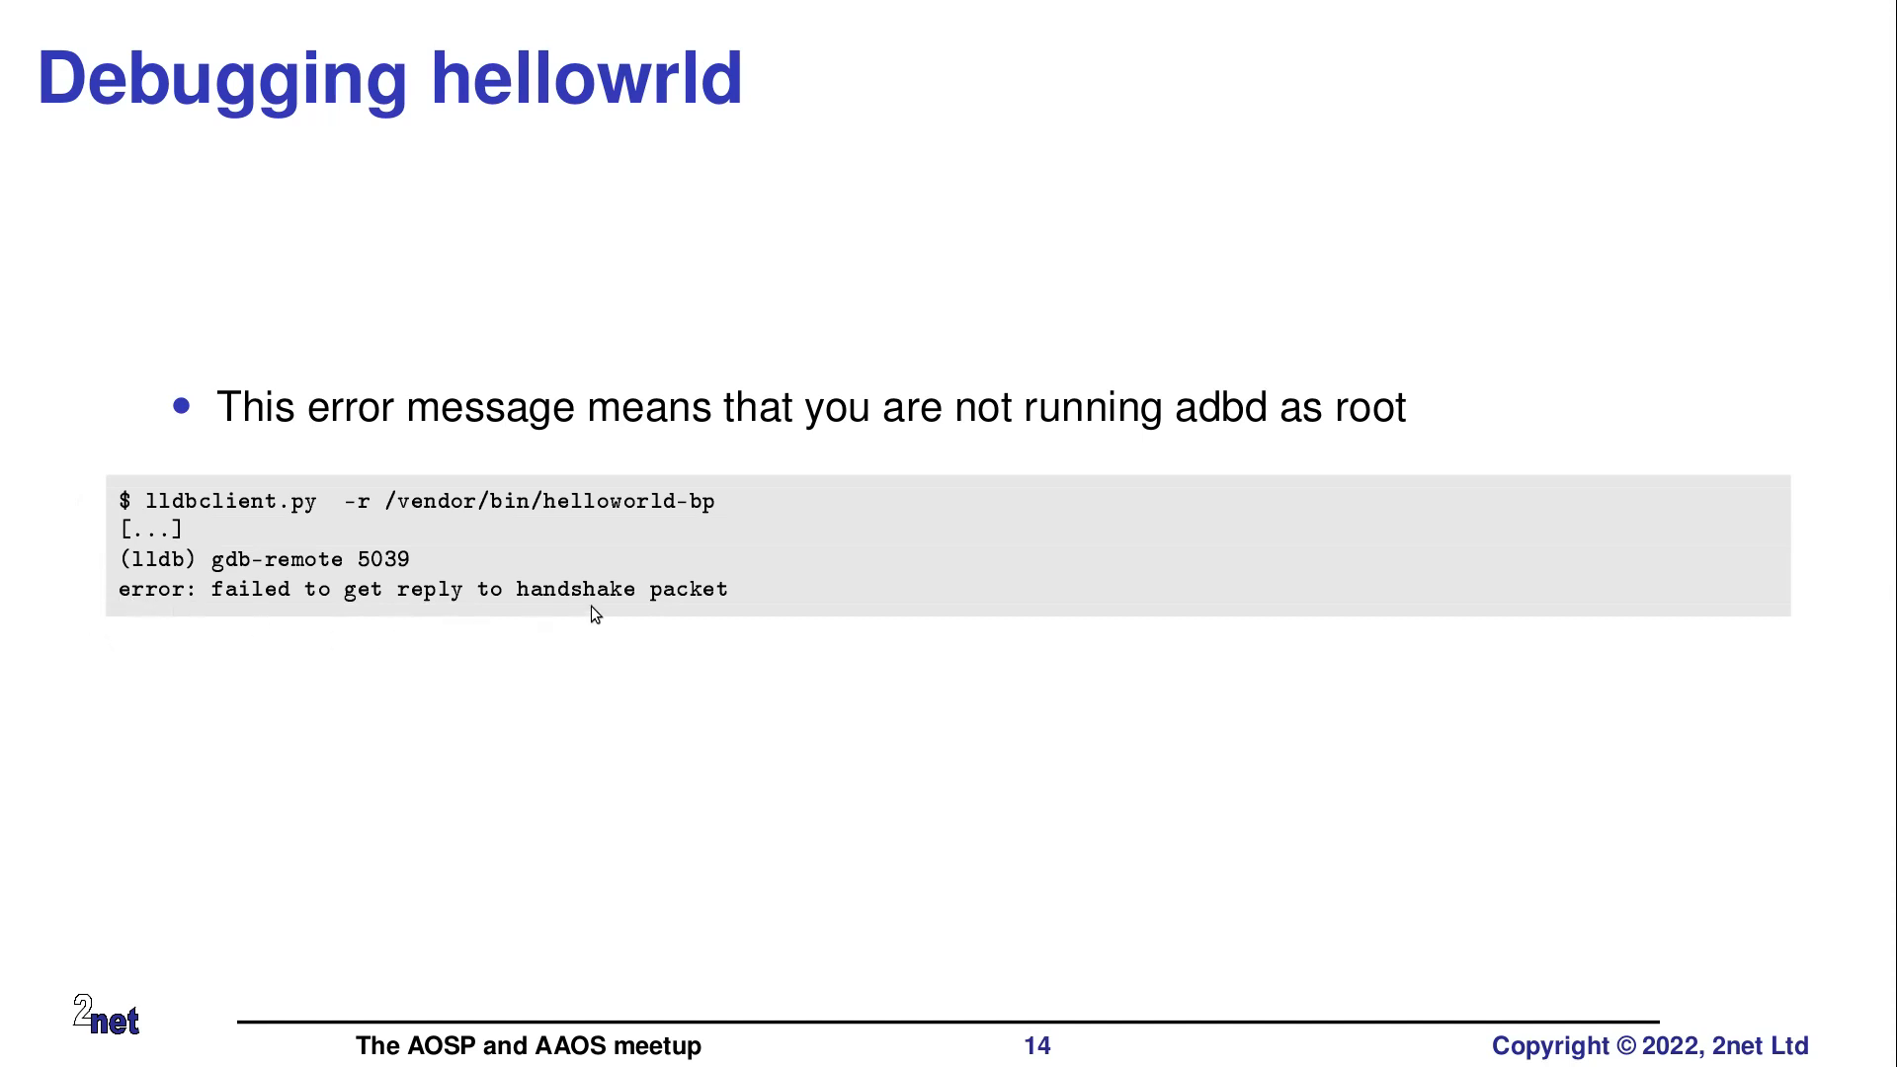
mouse_move(641, 679)
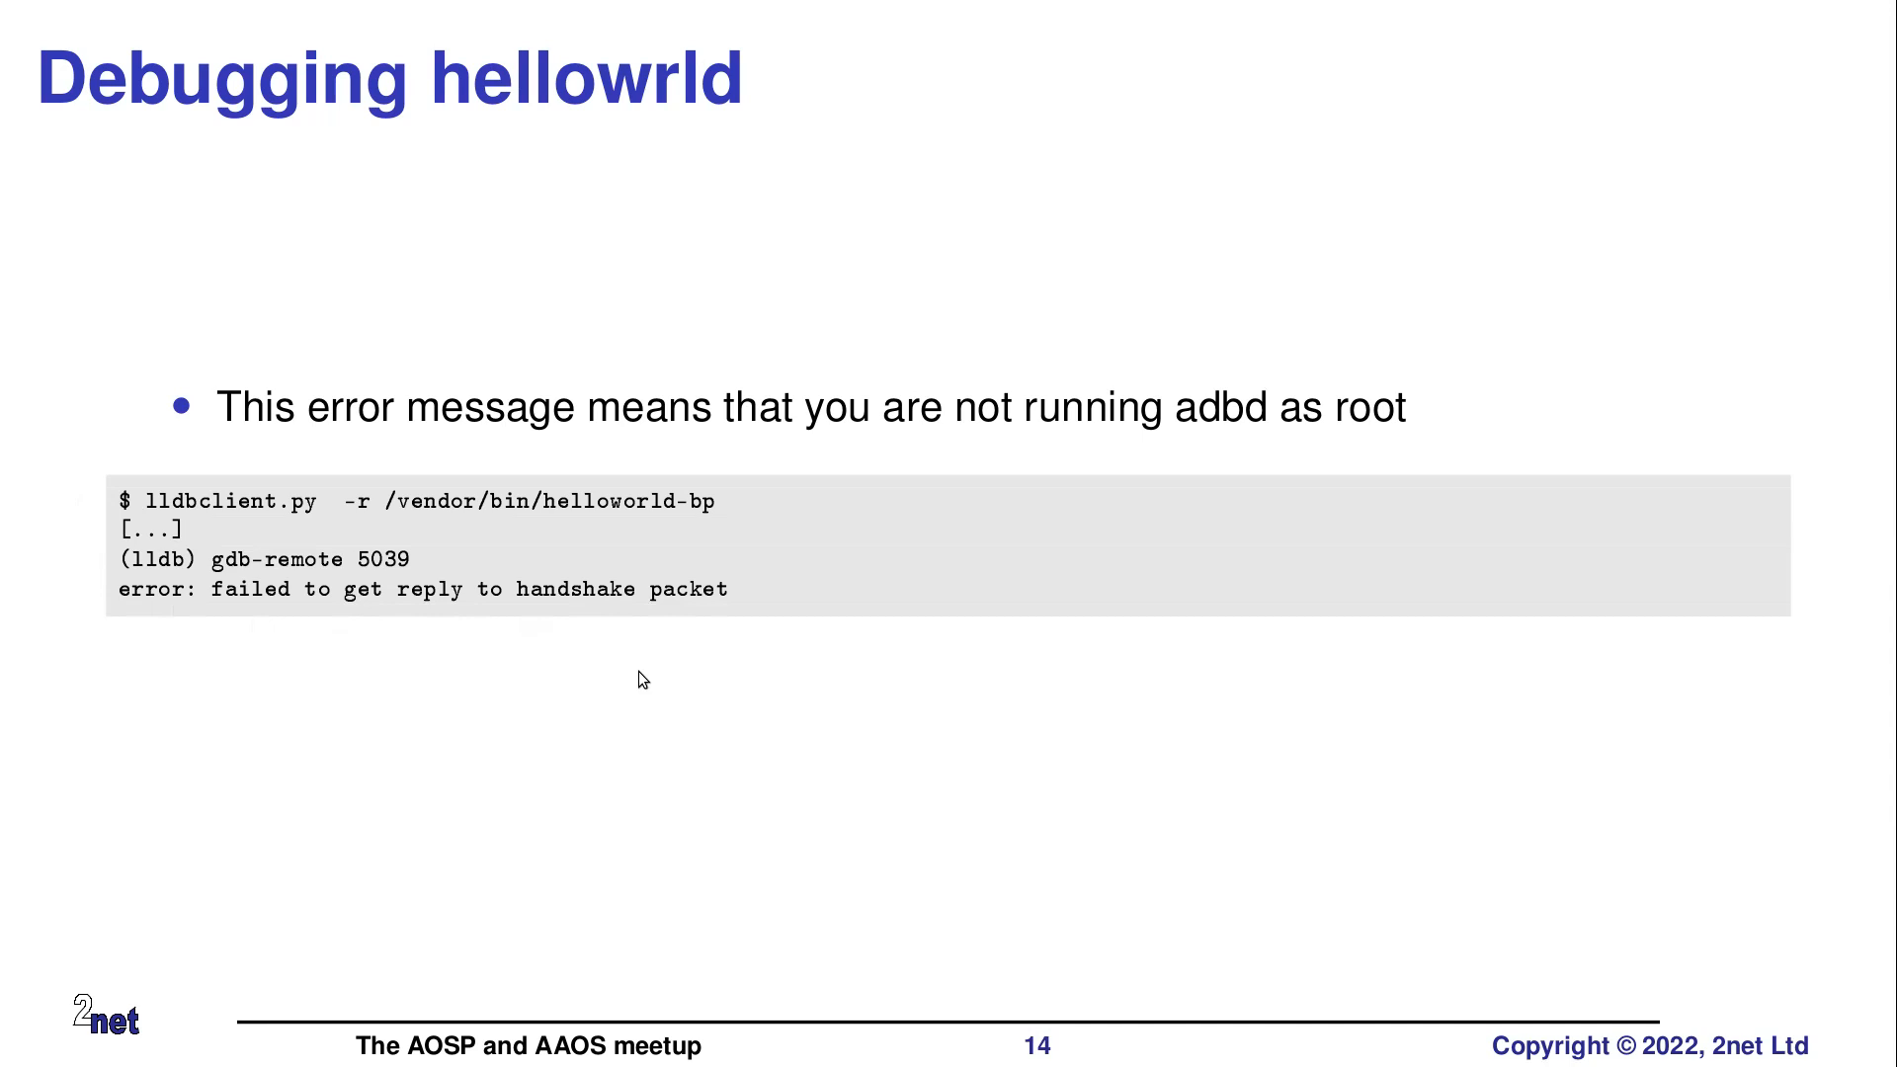
mouse_move(555, 742)
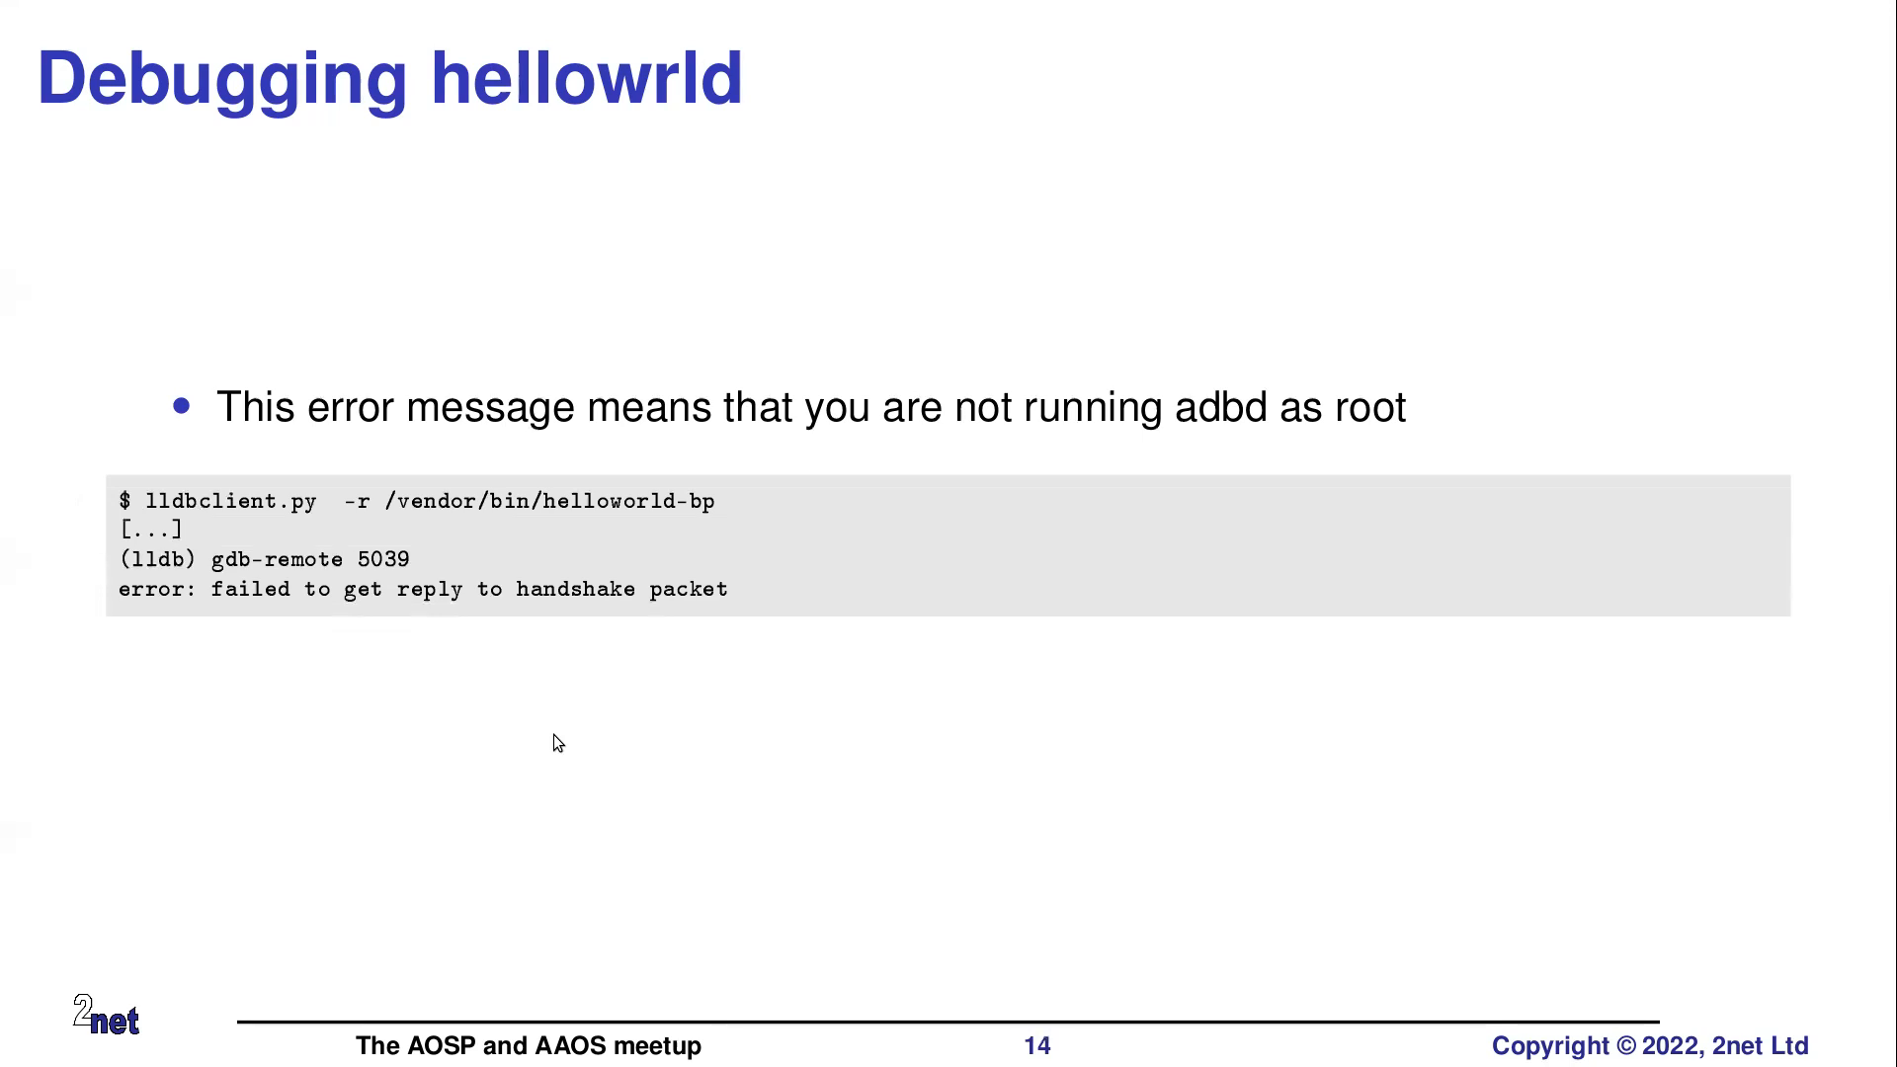
mouse_move(417, 568)
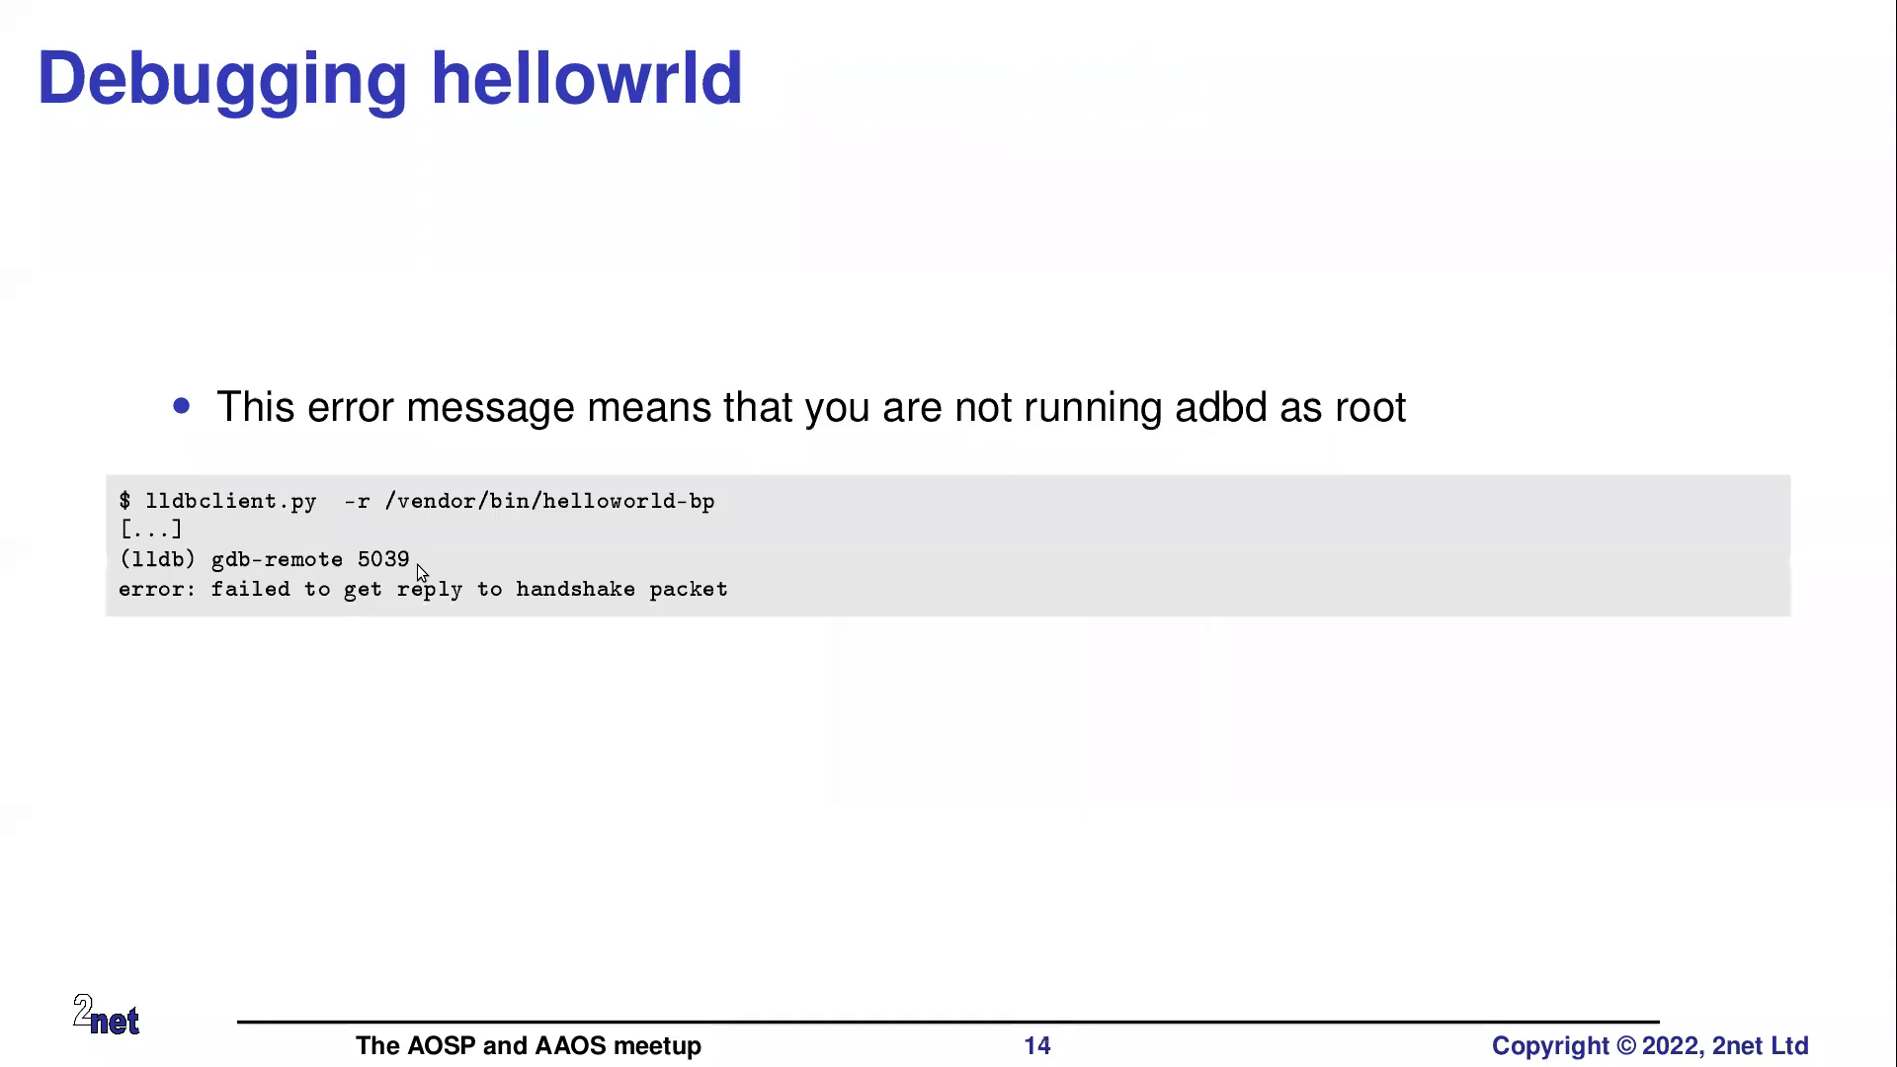